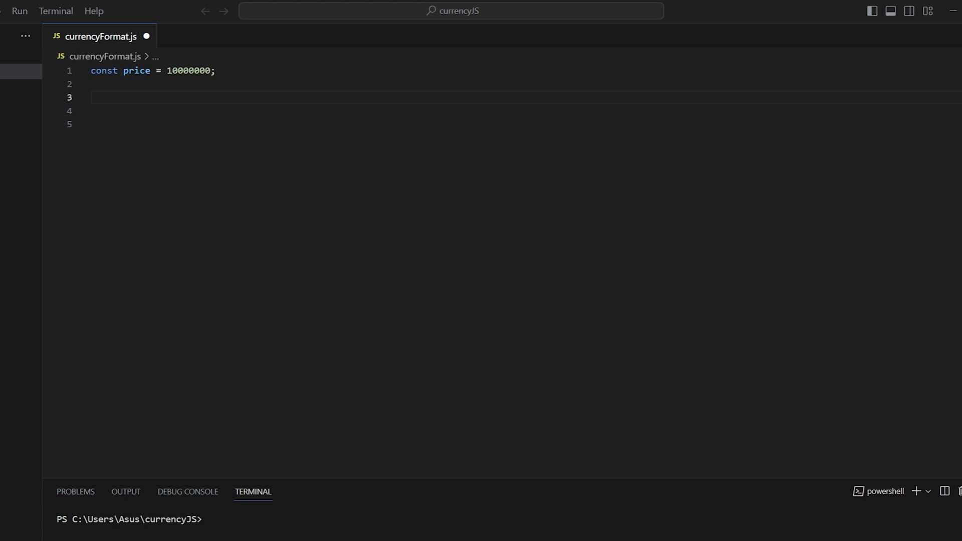
- Write Intl.NumberFormat().format(price) on line 4, cut it, and start an empty console.log()
{"action": "double_click", "coordinate": [136, 71]}
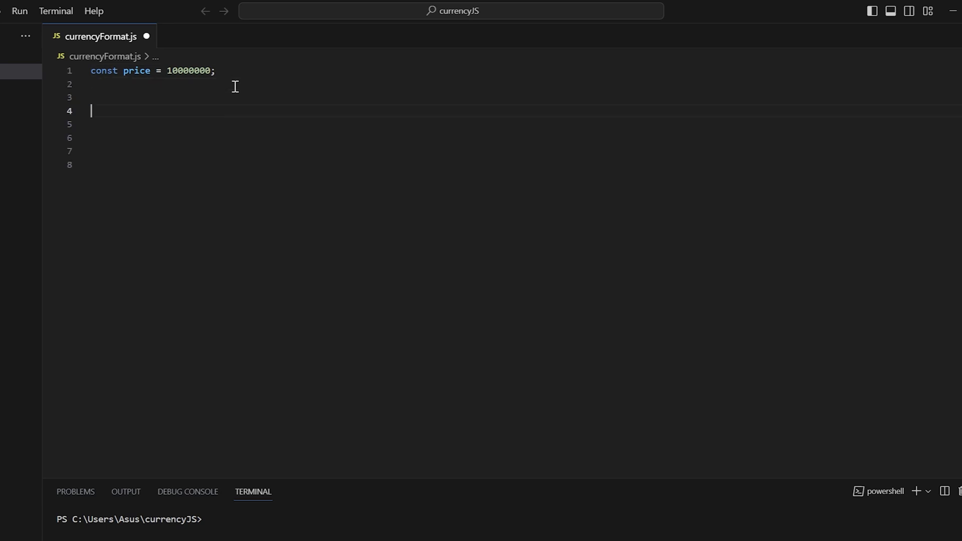
{"action": "type", "text": "I"}
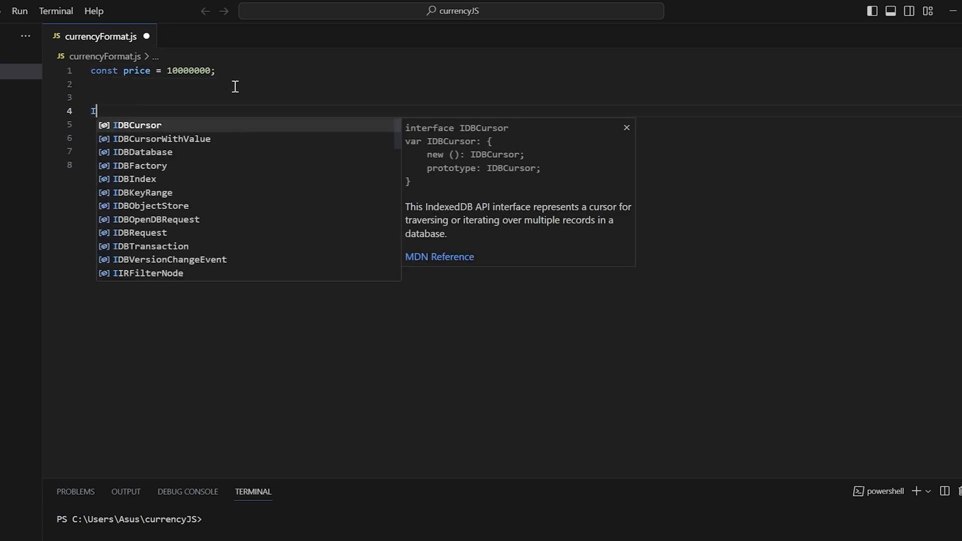
{"action": "type", "text": "ntl"}
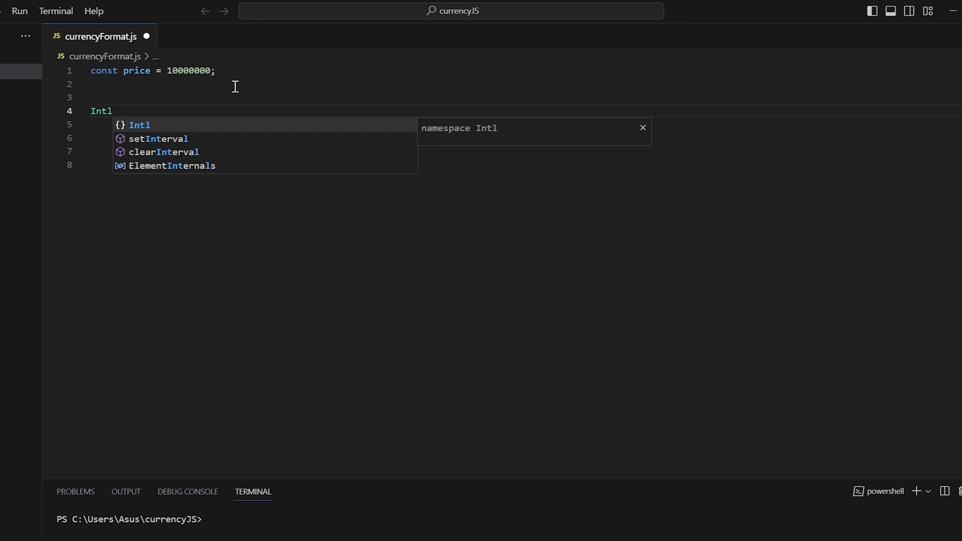
{"action": "type", "text": "."}
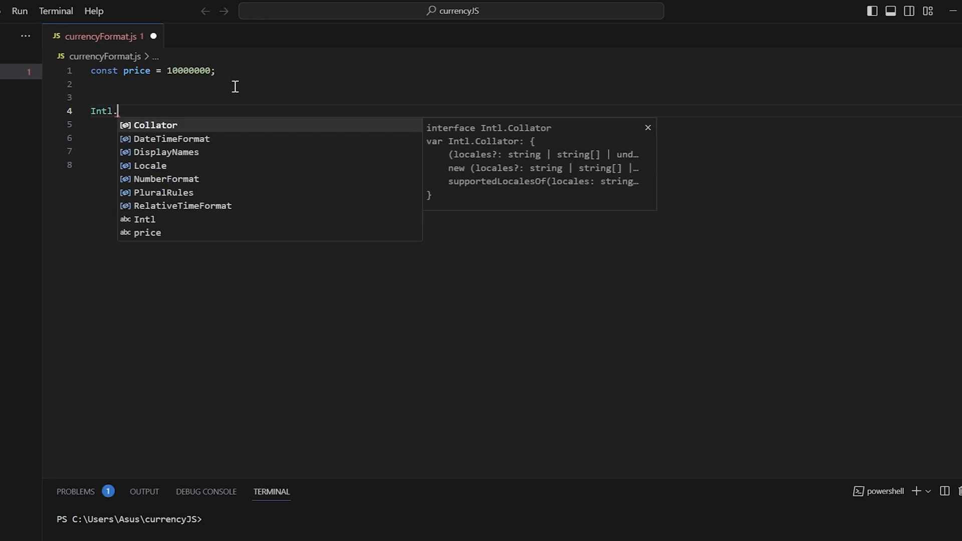
{"action": "type", "text": "NumberFormat().format("}
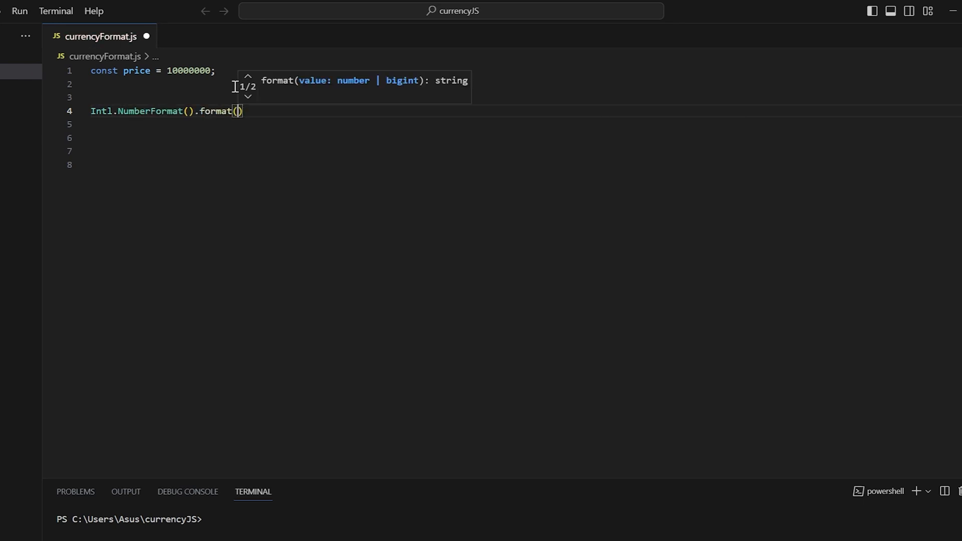
{"action": "type", "text": "price"}
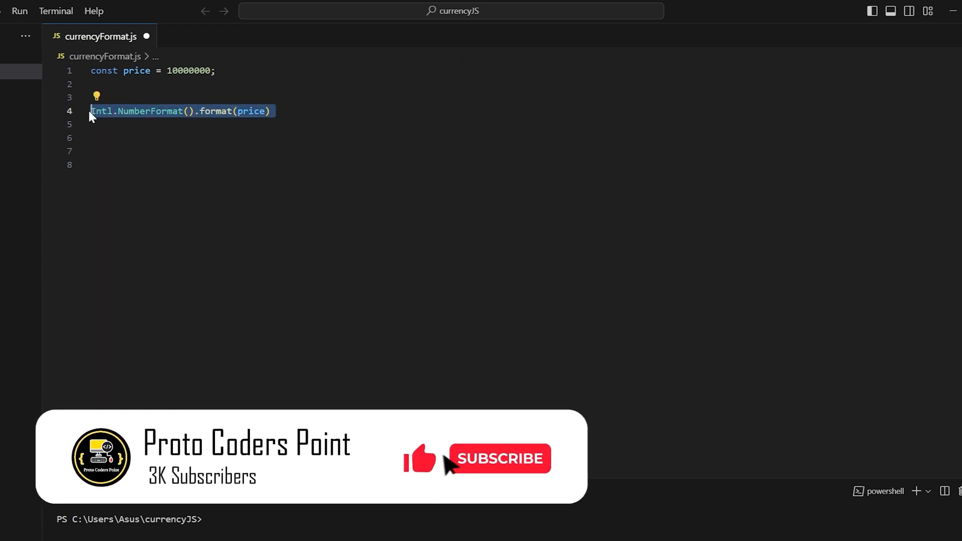
{"action": "key", "text": "Delete"}
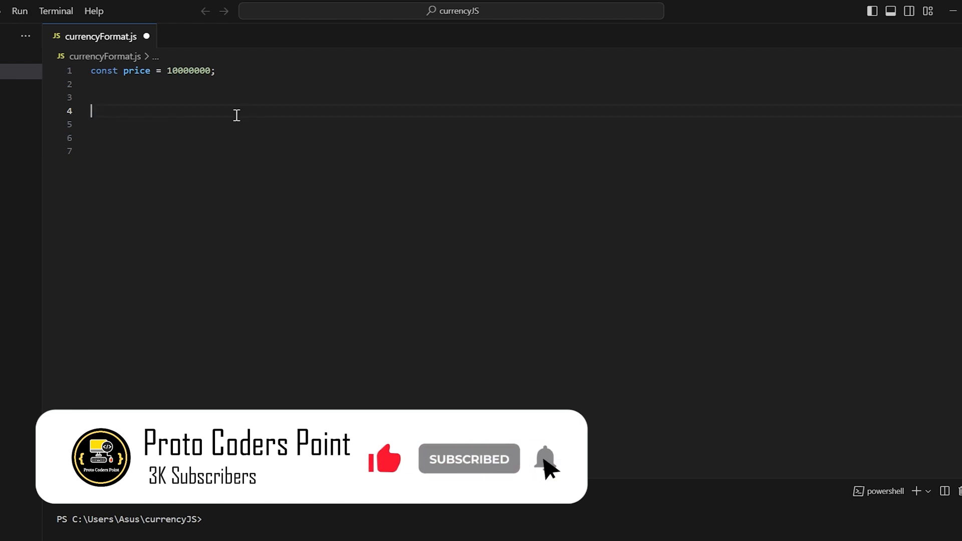
{"action": "type", "text": "log();"}
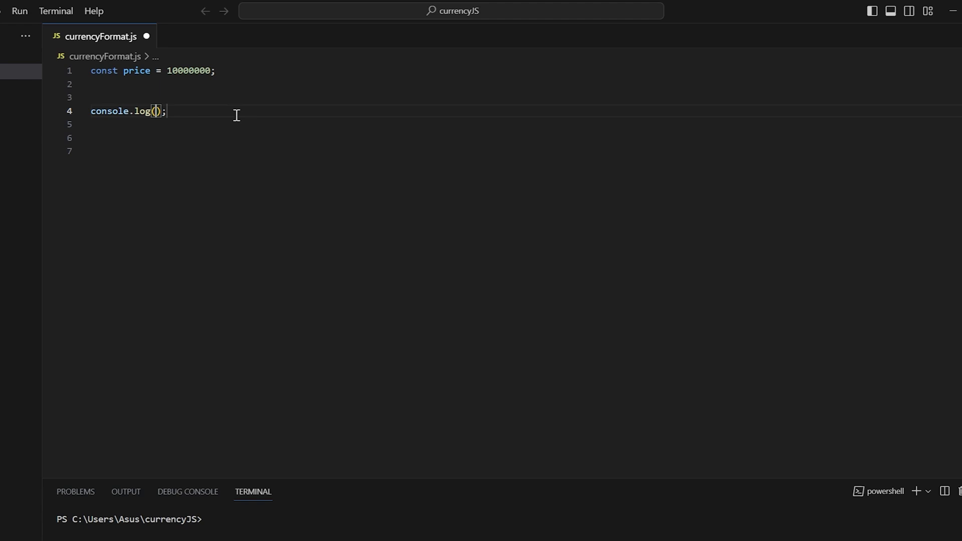
- Paste Intl.NumberFormat().format(price) into console.log and run node .\currencyFormat.js, printing 1,00,00,000
{"action": "type", "text": "Intl.NumberFormat().format(price)"}
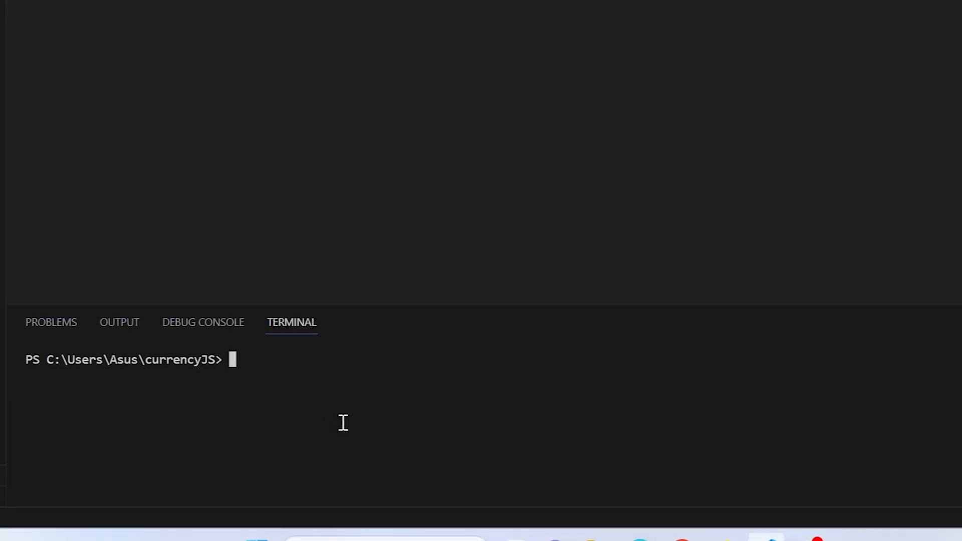
{"action": "type", "text": "node"}
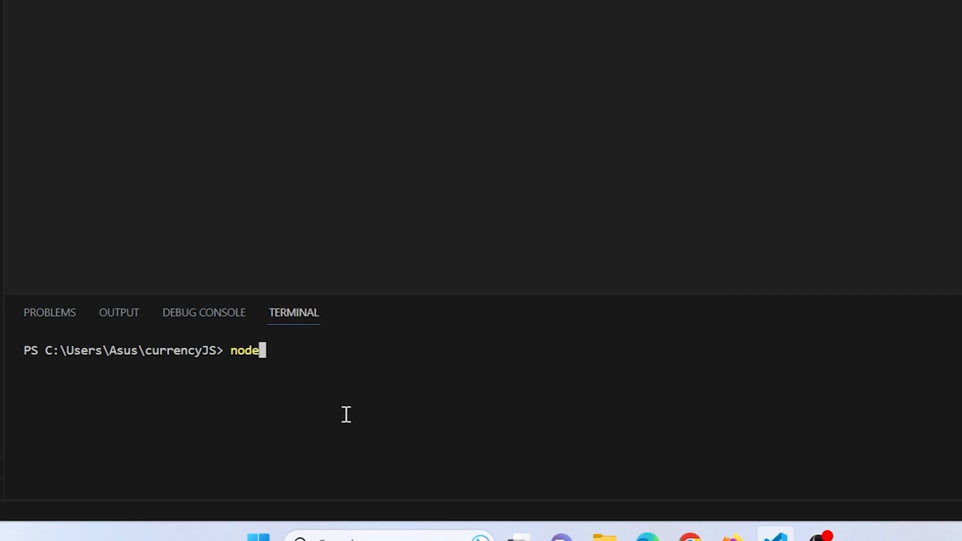
{"action": "type", "text": ".\\currencyFormat.js"}
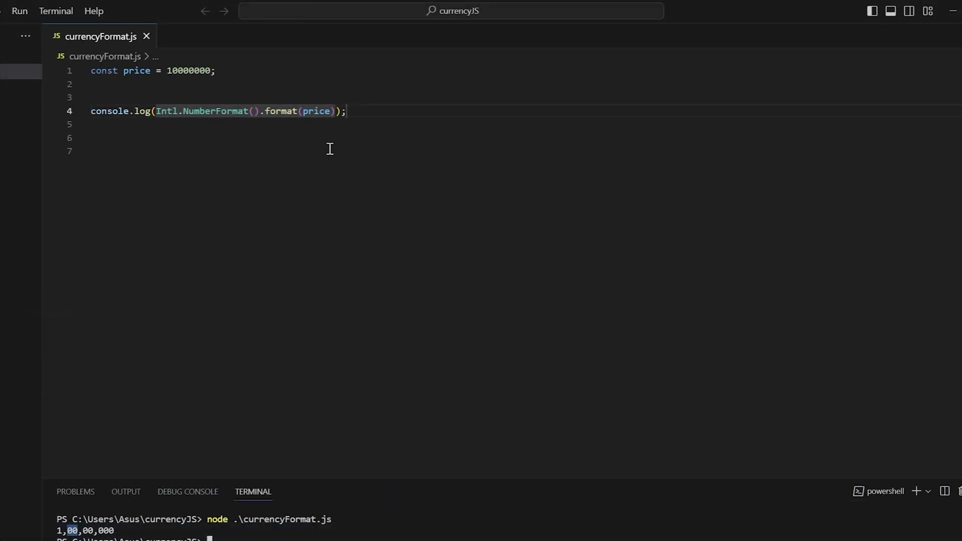
{"action": "mouse_move", "coordinate": [263, 107]}
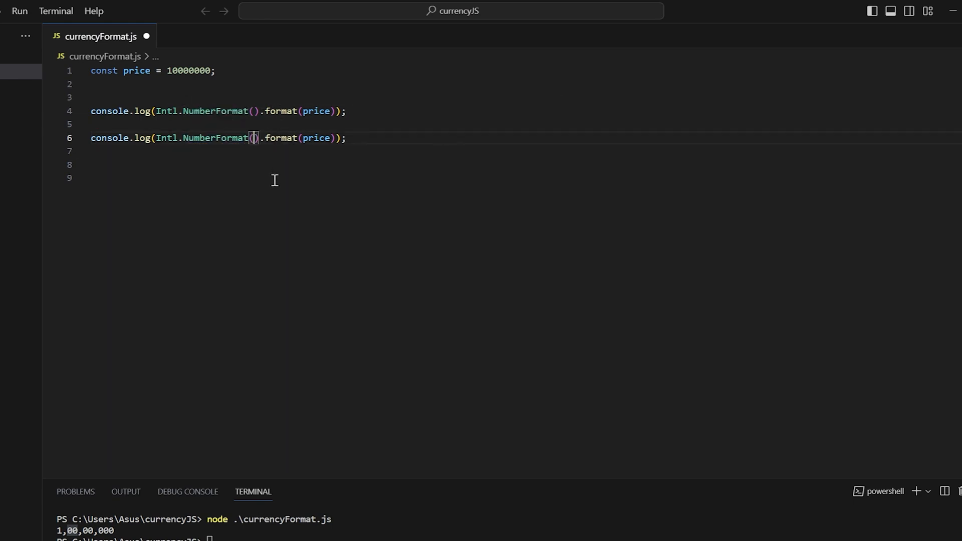
- Pass 'en-US' to NumberFormat and add a "US -> " label argument on line 6
{"action": "type", "text": "''"}
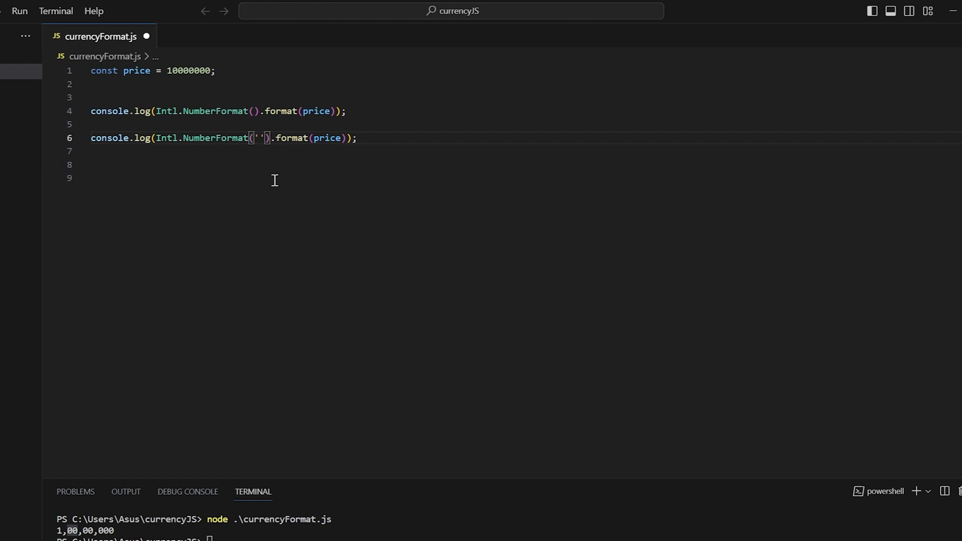
{"action": "type", "text": "e"}
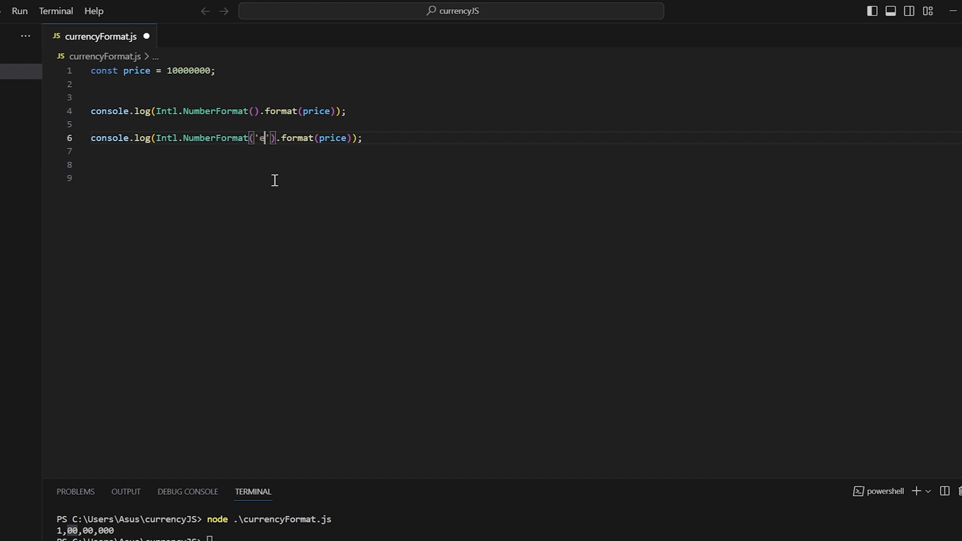
{"action": "type", "text": "en-"}
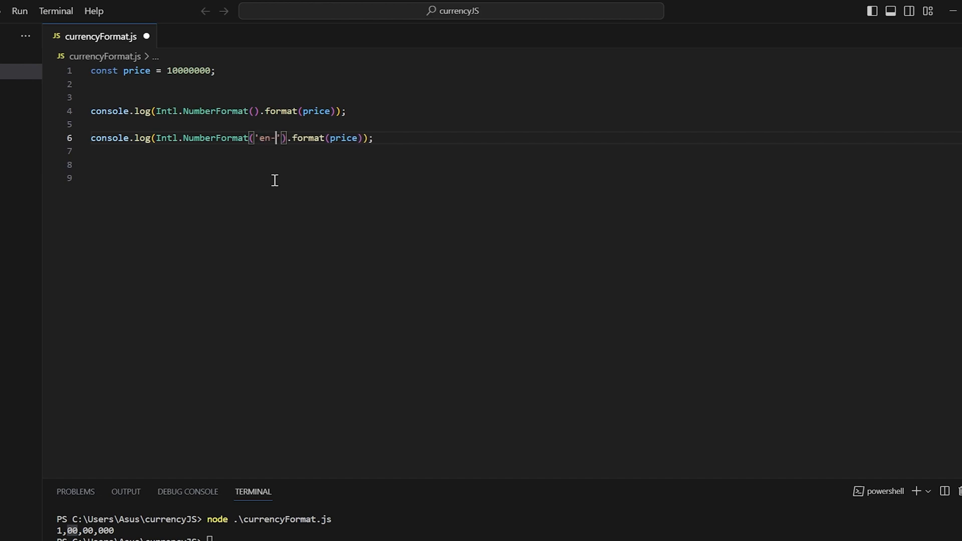
{"action": "type", "text": "US"}
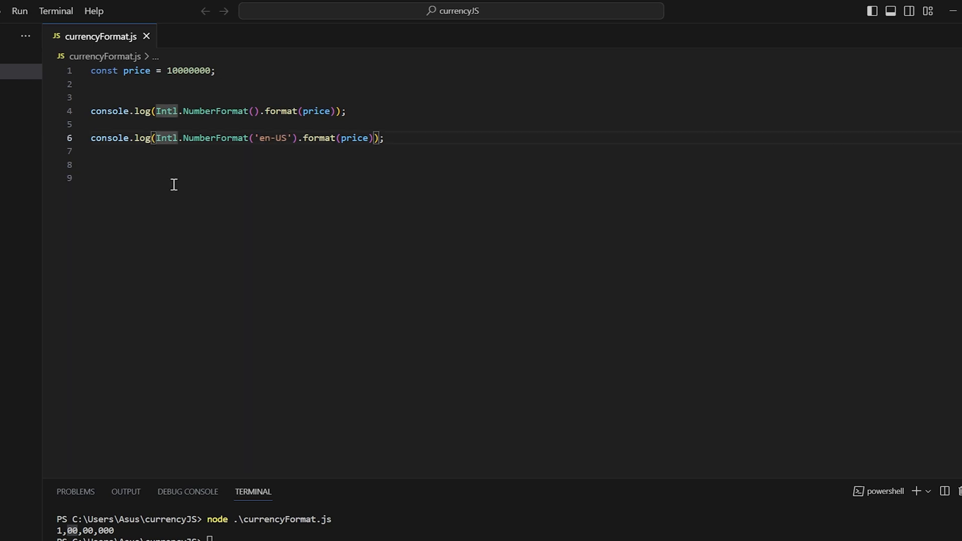
{"action": "type", "text": "\"\","}
{"action": "left_click", "coordinate": [269, 538]}
{"action": "type", "text": "node .\\currencyFormat.js"}
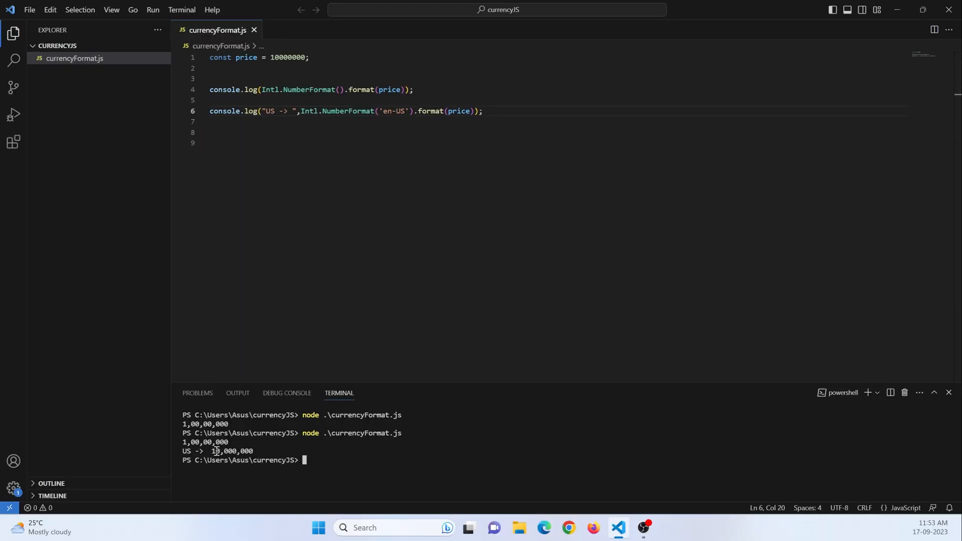
- Copy the US line as an en-IN line labelled "IN -> ", rerun, and shrink the terminal
{"action": "double_click", "coordinate": [234, 451]}
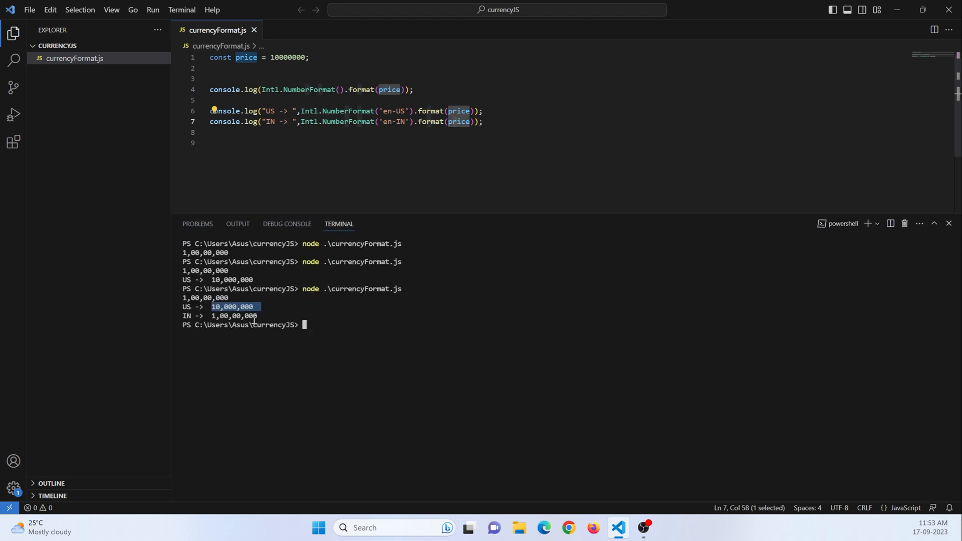
{"action": "left_click_drag", "start_coordinate": [498, 216], "coordinate": [498, 238]}
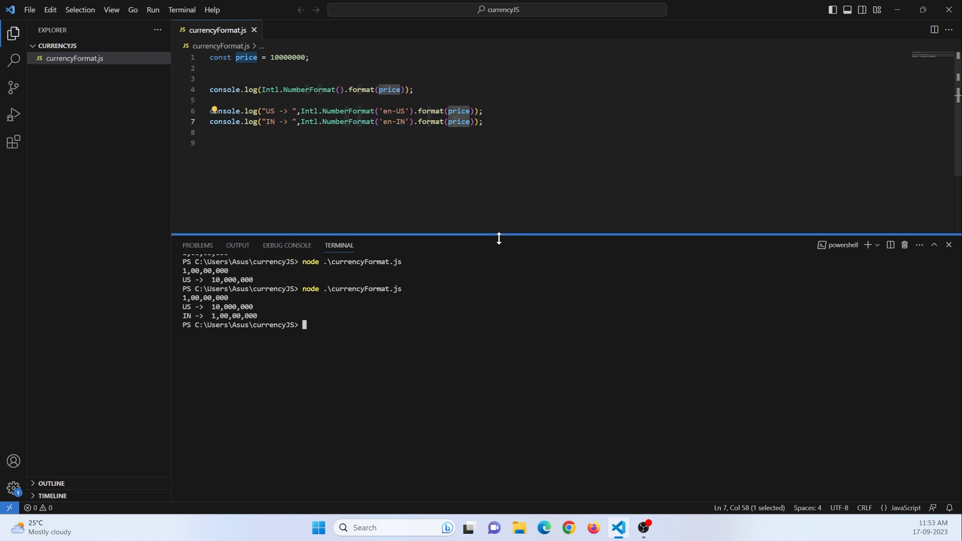
{"action": "left_click_drag", "start_coordinate": [498, 239], "coordinate": [498, 276]}
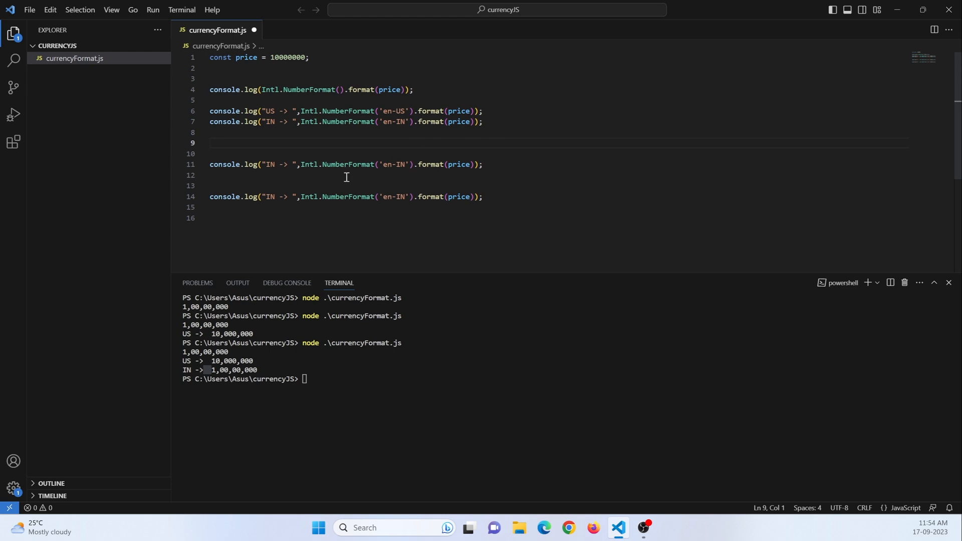
{"action": "mouse_move", "coordinate": [408, 175]}
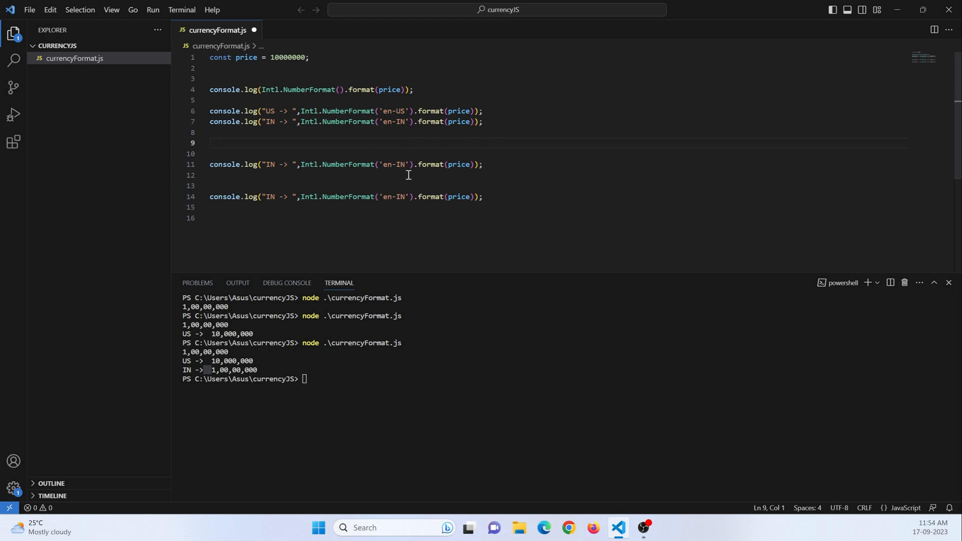
- Relabel line 11 as 'US with symbol -> ' with Intl.NumberFormat('en-US') and save
{"action": "double_click", "coordinate": [396, 164]}
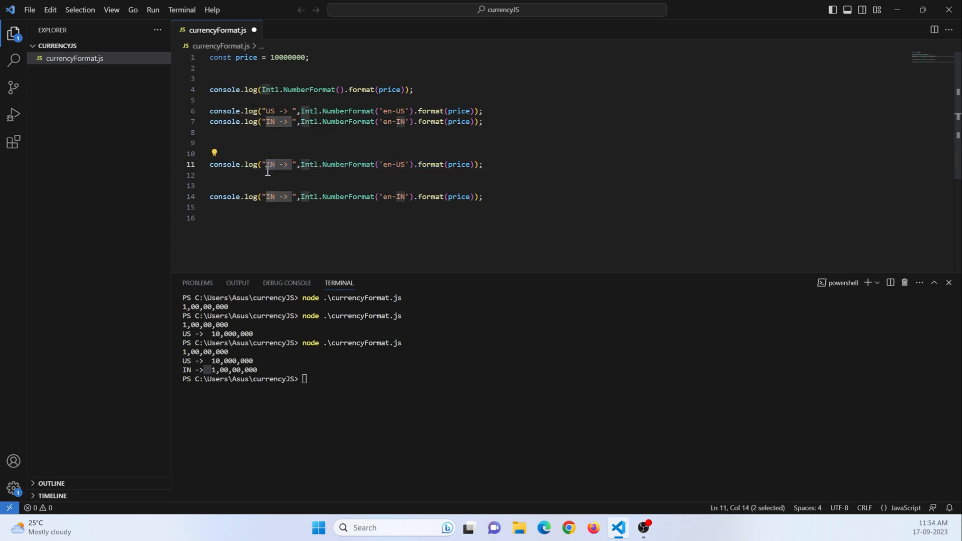
{"action": "type", "text": "US with"}
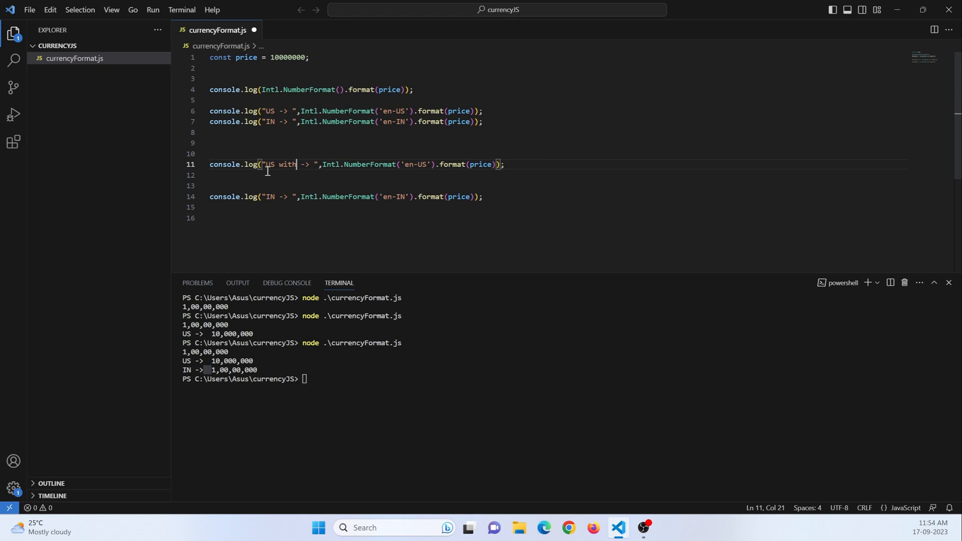
{"action": "type", "text": "sy"}
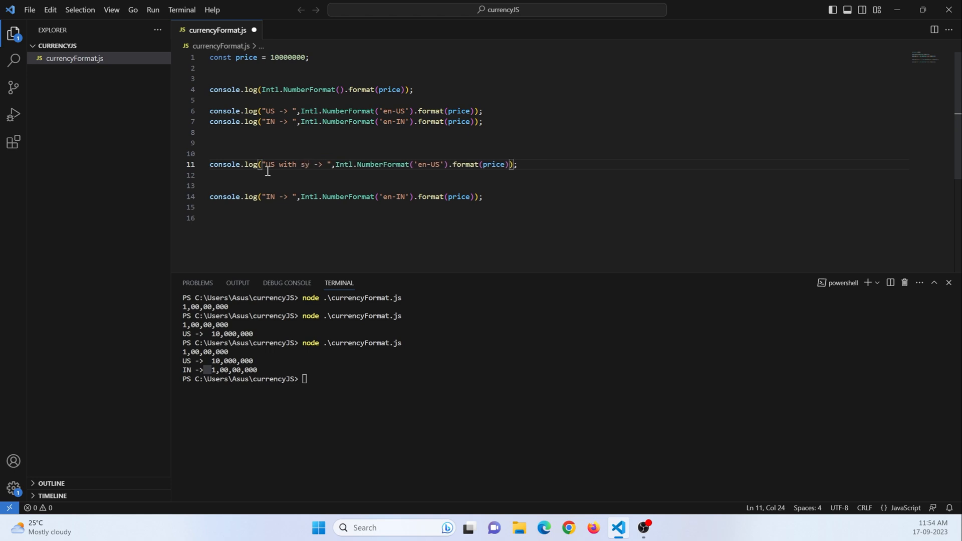
{"action": "type", "text": "mbol"}
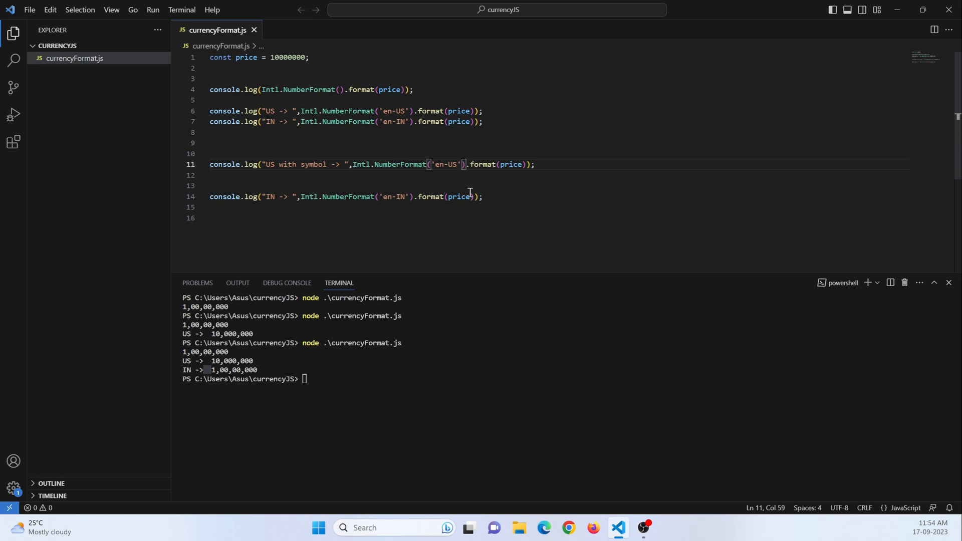
{"action": "mouse_move", "coordinate": [253, 338]}
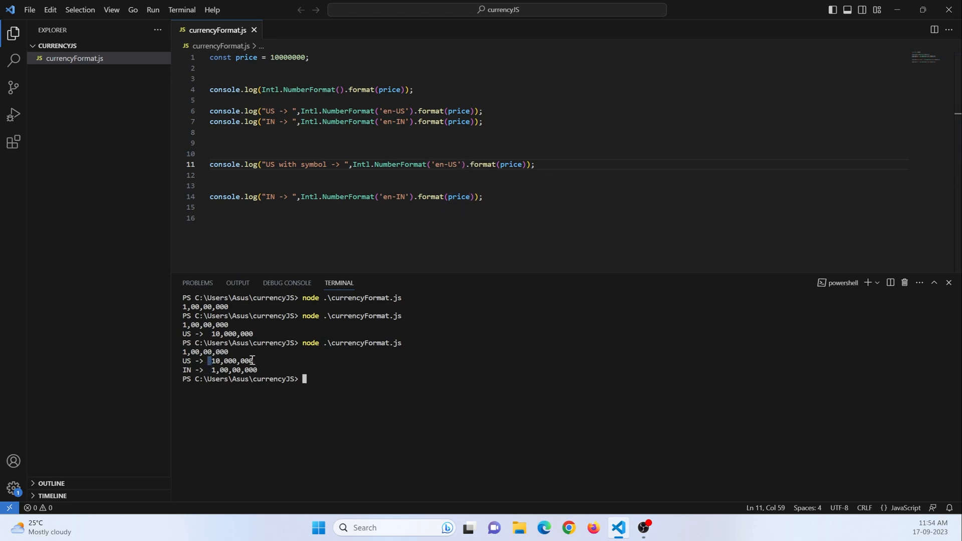
{"action": "left_click_drag", "start_coordinate": [209, 361], "coordinate": [257, 361]}
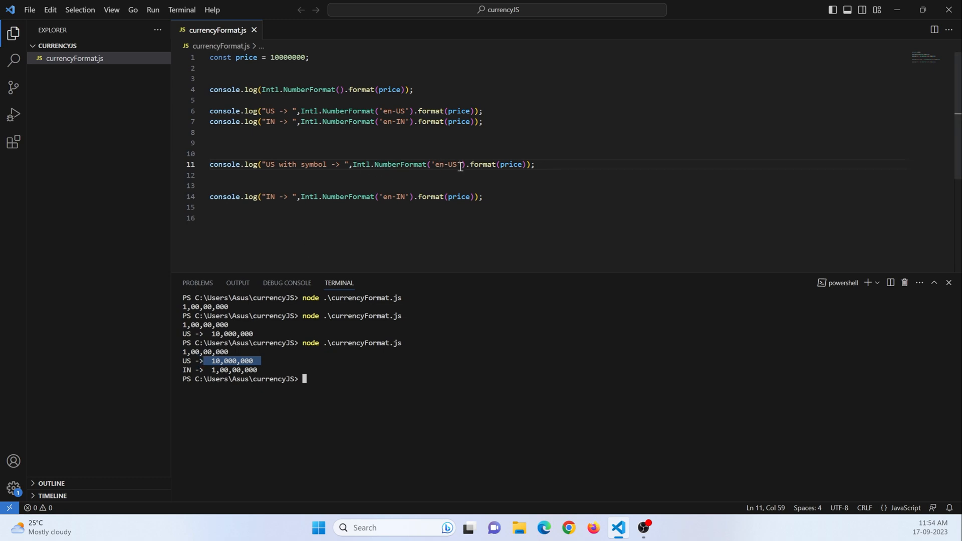
- Add {style:'currency', currency:'USD'} as the second argument of Intl.NumberFormat('en-US')
{"action": "type", "text": ","}
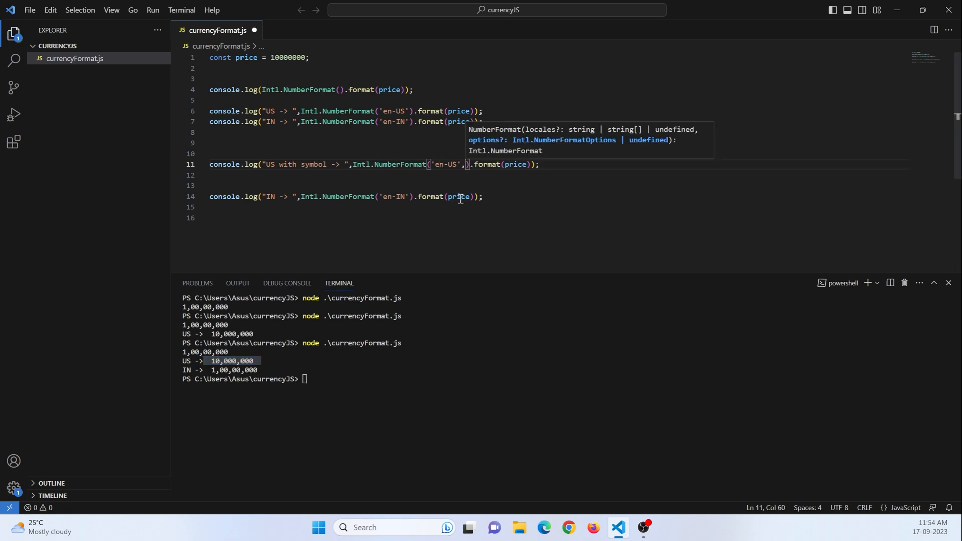
{"action": "type", "text": "{}"}
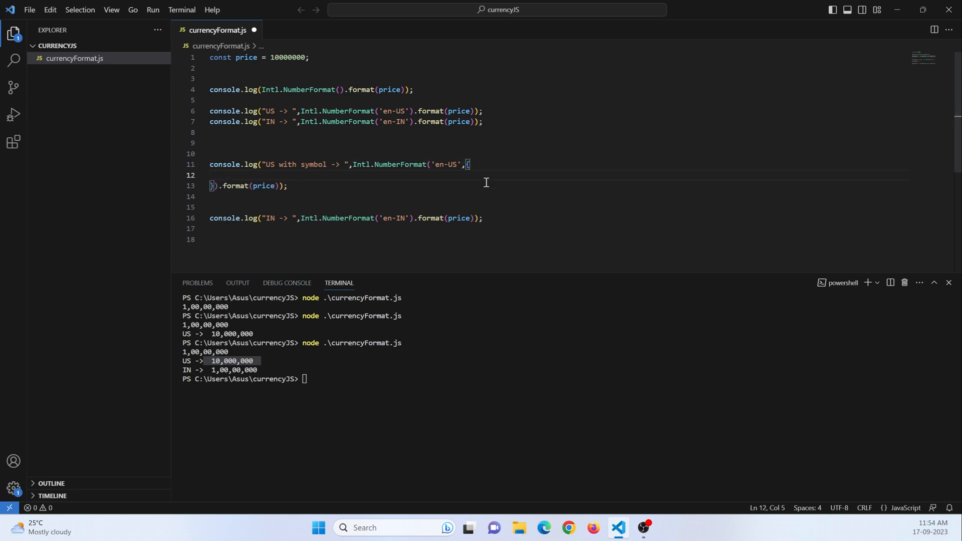
{"action": "type", "text": "style"}
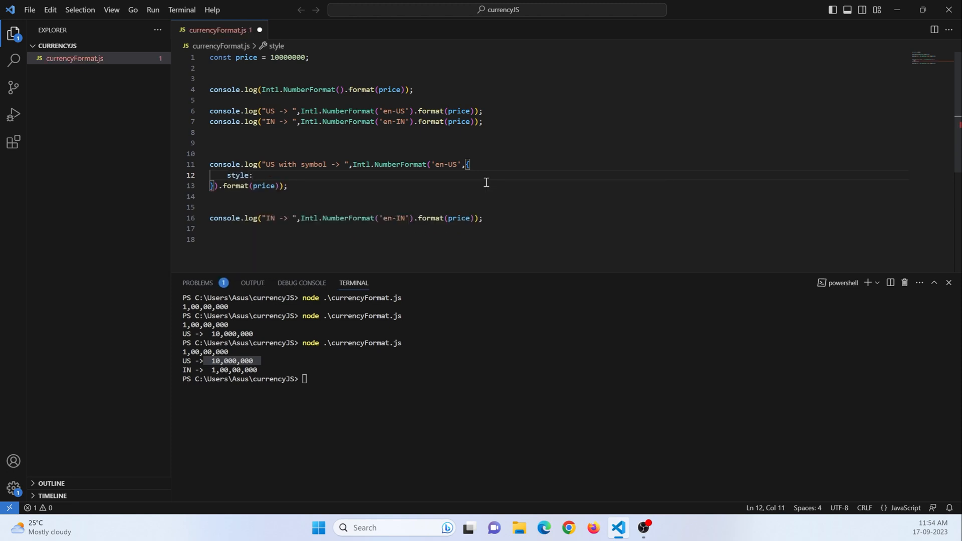
{"action": "type", "text": ":"}
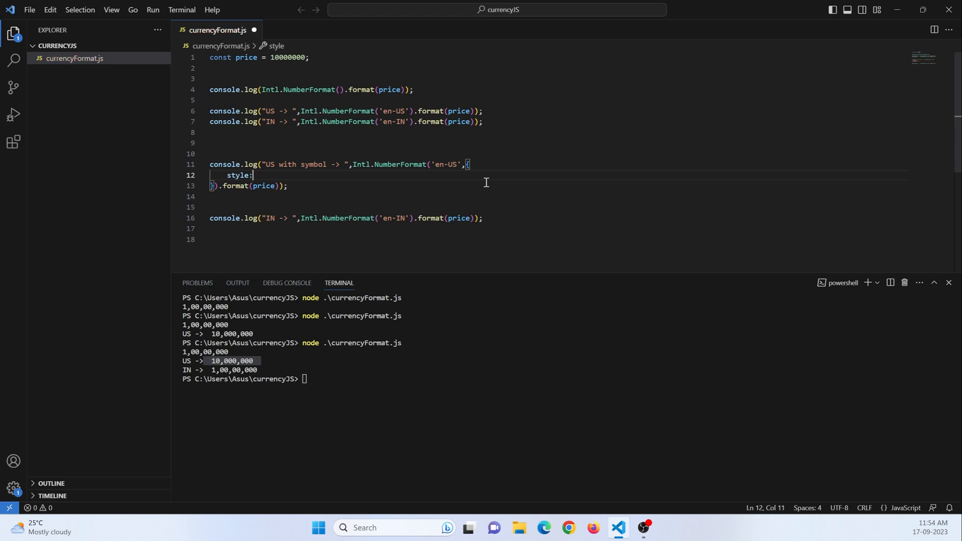
{"action": "type", "text": "'curr'"}
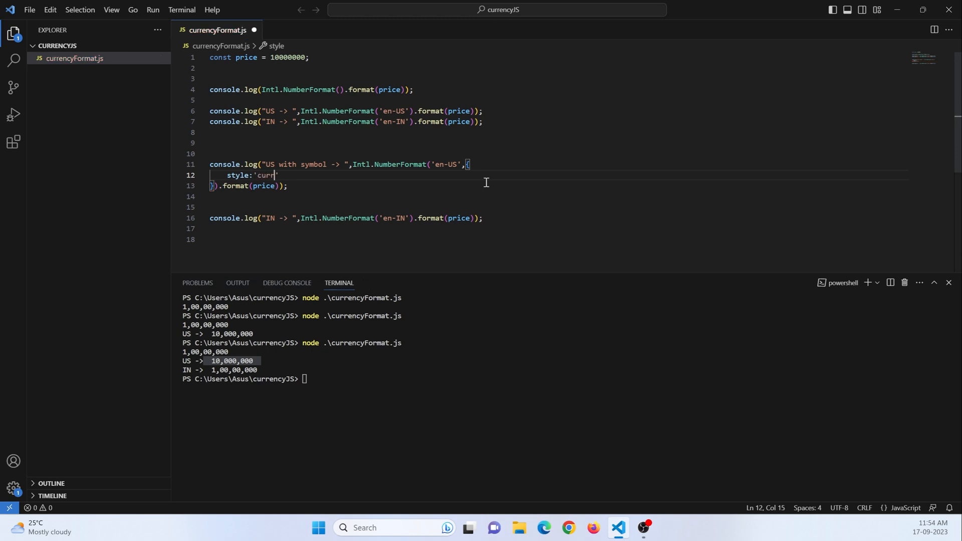
{"action": "type", "text": "ency'"}
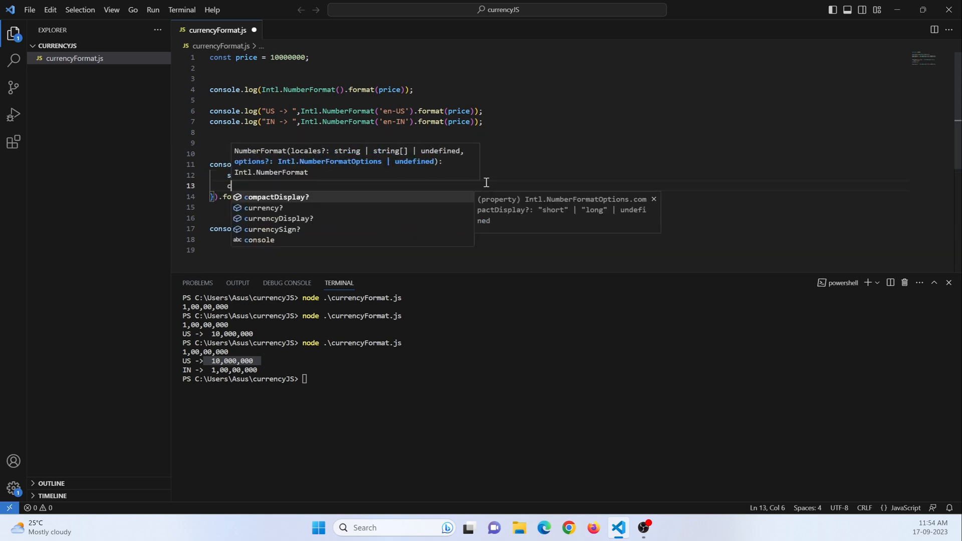
{"action": "type", "text": "urrency:"}
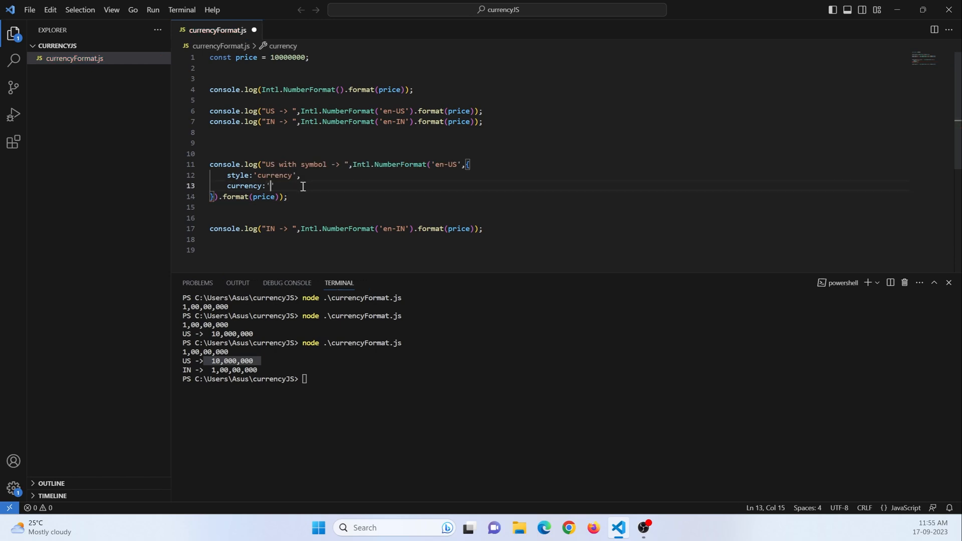
{"action": "type", "text": "USD"}
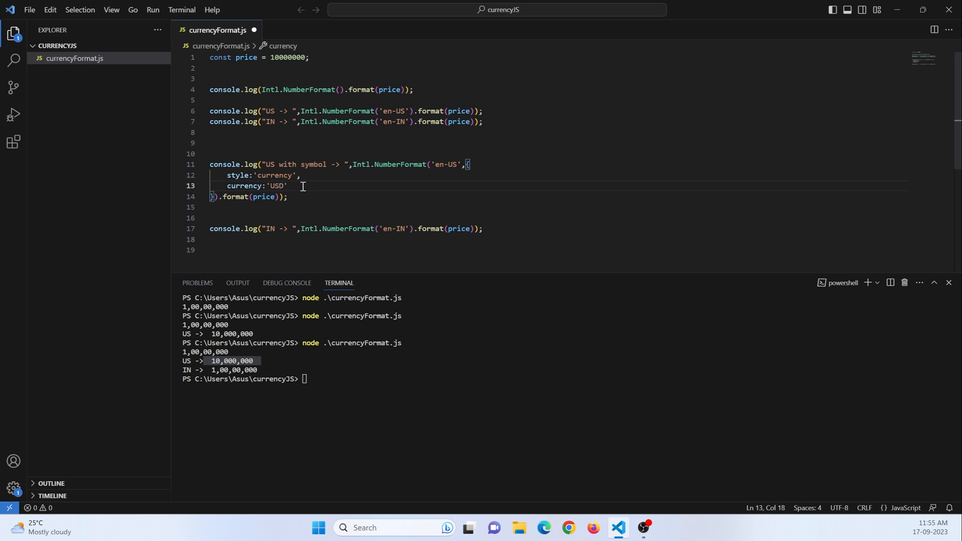
{"action": "mouse_move", "coordinate": [294, 190]}
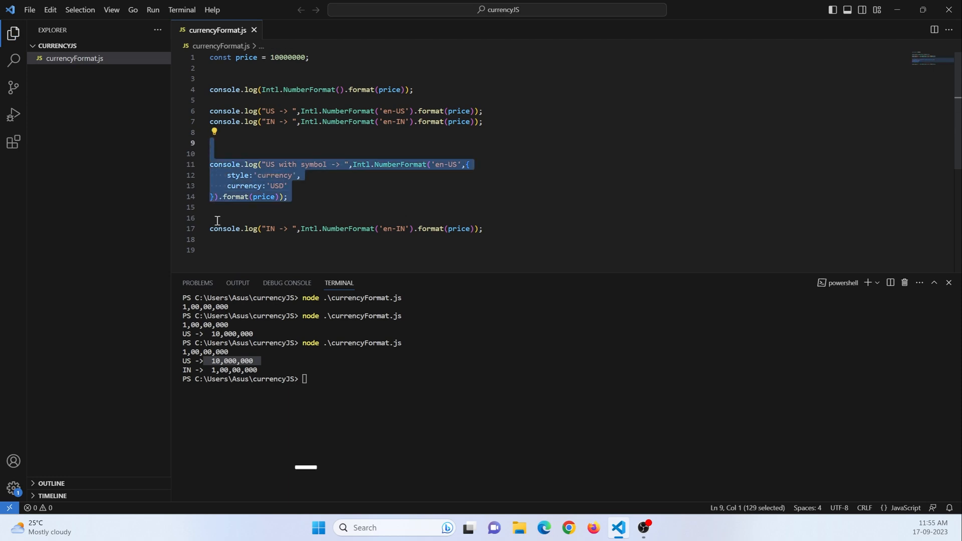
- Run node .\currencyFormat.js to print $10,000,000.00, then comment out the en-IN line 17
{"action": "left_click", "coordinate": [212, 228]}
{"action": "type", "text": "// "}
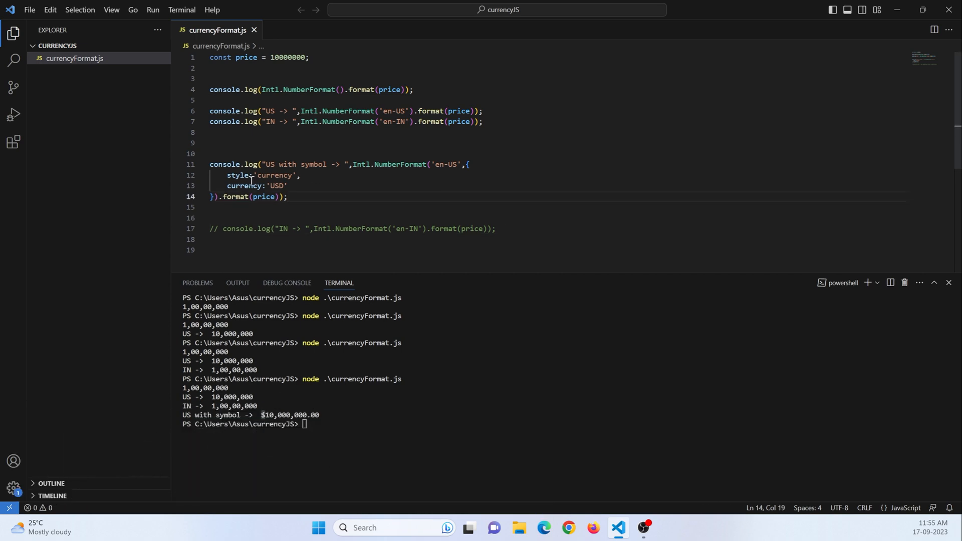
{"action": "left_click_drag", "start_coordinate": [210, 164], "coordinate": [288, 197]}
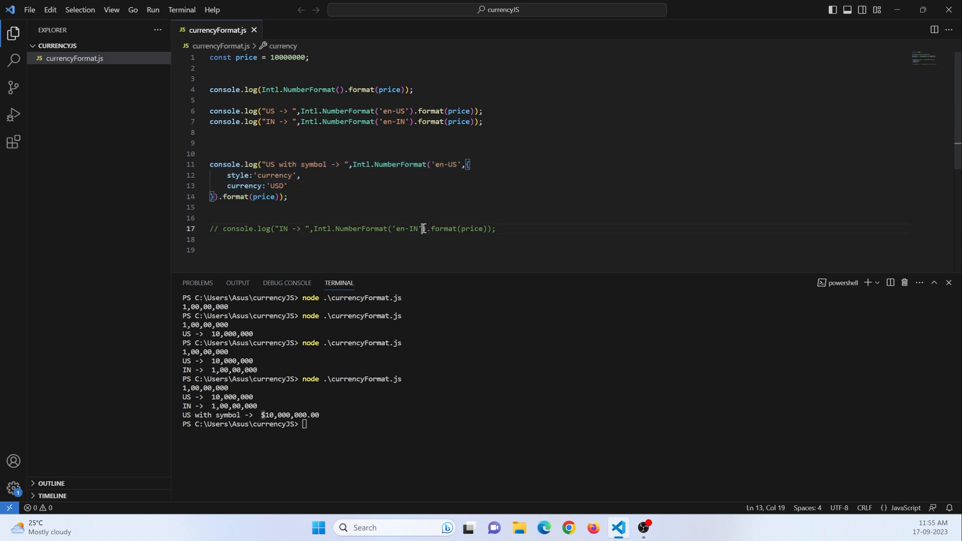
- Uncomment line 17 and add {style:'currency', currency:'INR'} to Intl.NumberFormat('en-IN')
{"action": "left_click", "coordinate": [229, 228]}
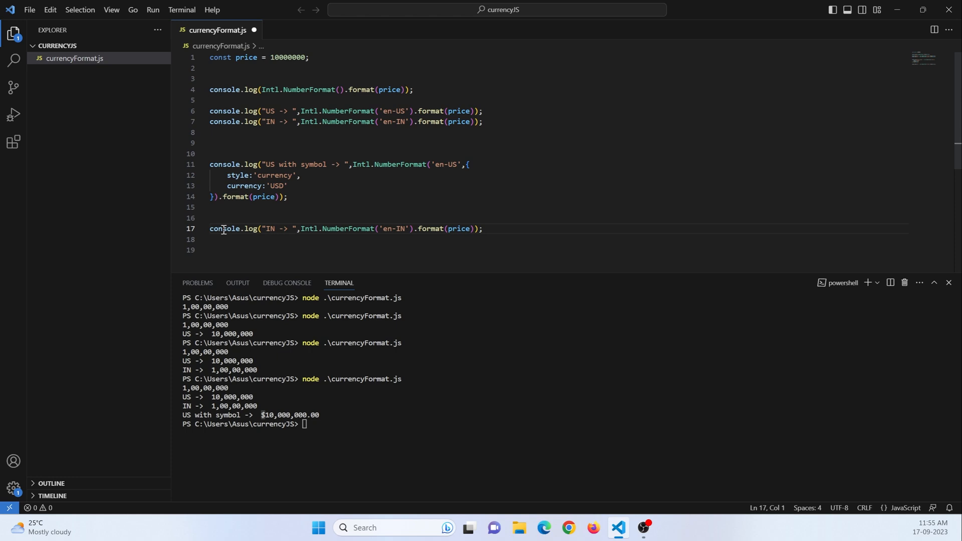
{"action": "type", "text": ",{"}
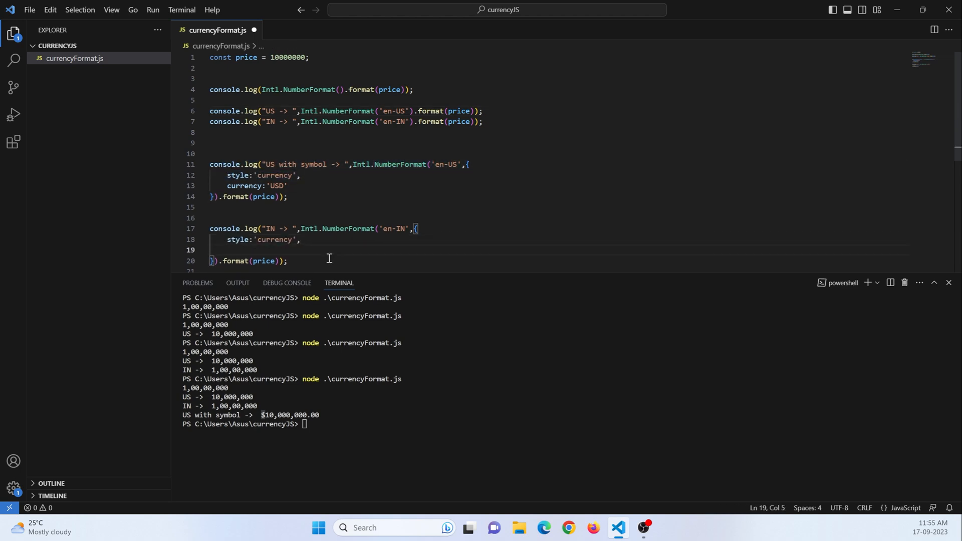
{"action": "type", "text": "currency"}
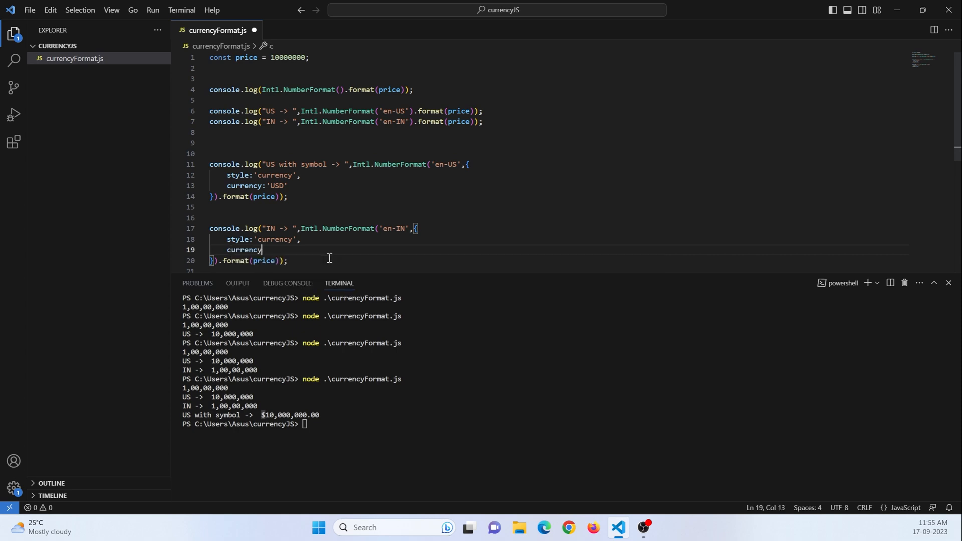
{"action": "type", "text": ":"}
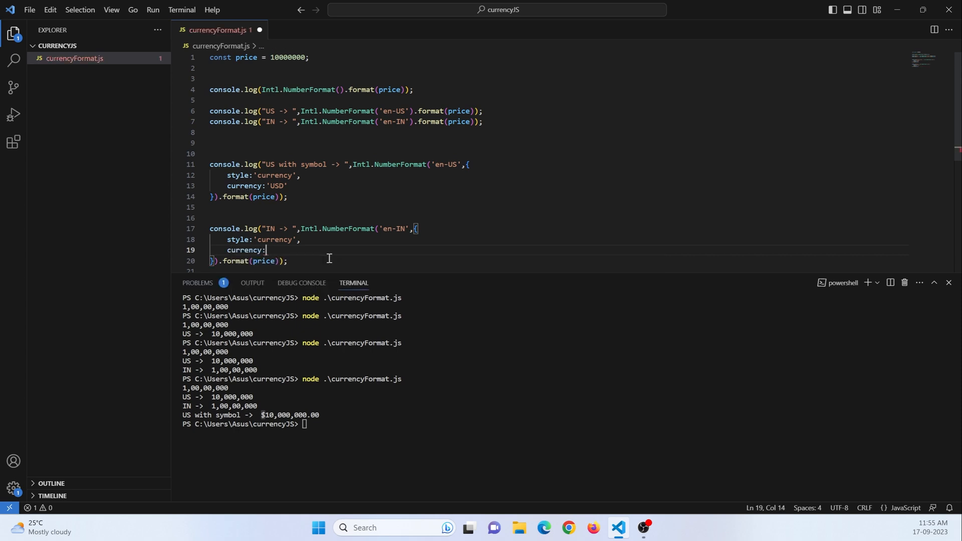
{"action": "type", "text": "INS"}
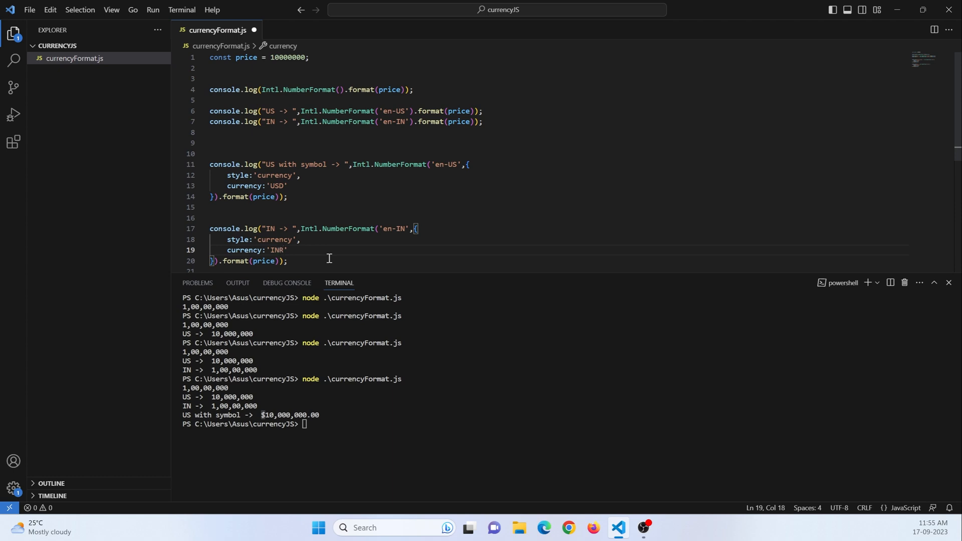
{"action": "mouse_move", "coordinate": [424, 200]}
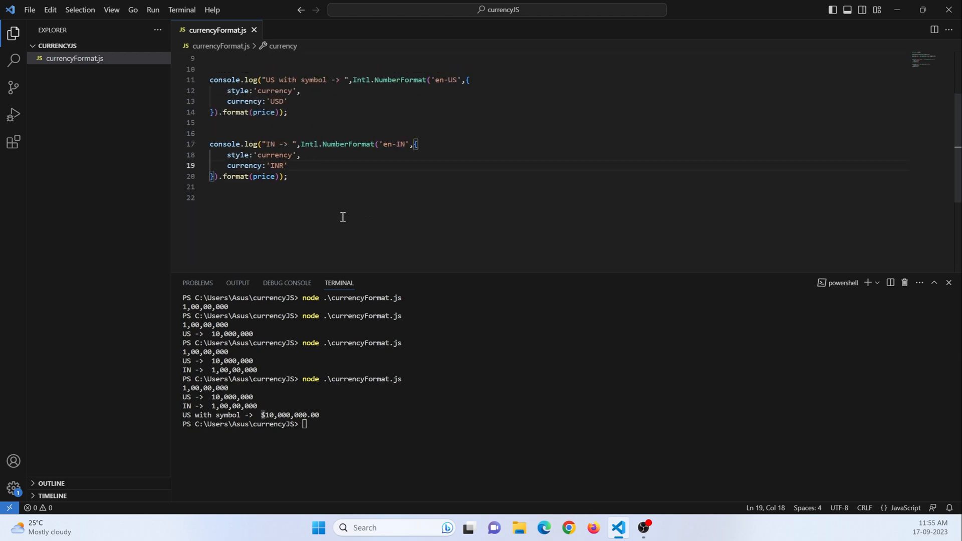
- Change line 17's label to 'IN with symbol->', rerun for ₹1,00,00,000.00, and shrink the terminal
{"action": "left_click", "coordinate": [277, 79]}
{"action": "type", "text": " with symbol"}
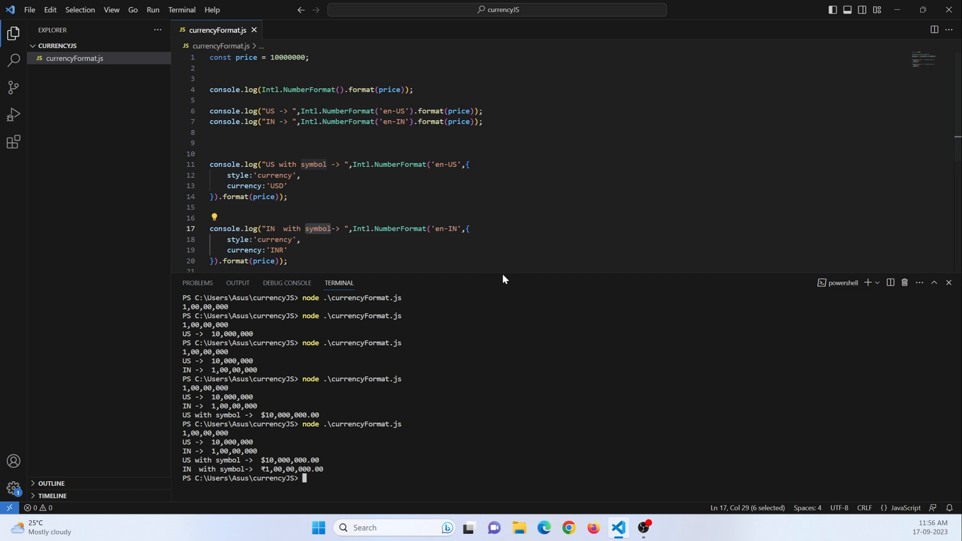
{"action": "left_click_drag", "start_coordinate": [510, 283], "coordinate": [509, 393]}
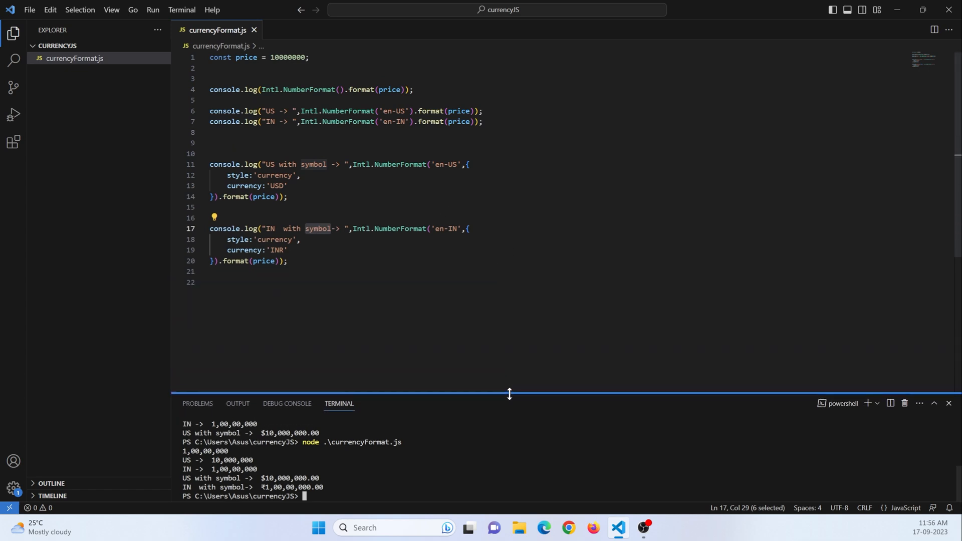